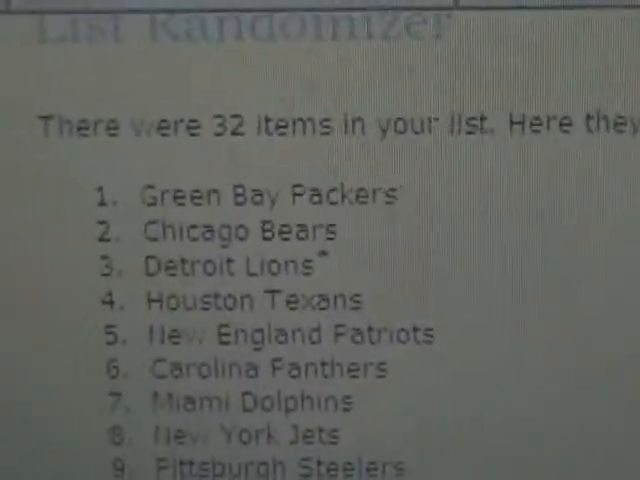
Step: Review the shuffled 32-team NFL list and highlight it through the timestamp for copying
{"action": "scroll", "scroll_direction": "down", "scroll_amount": 3}
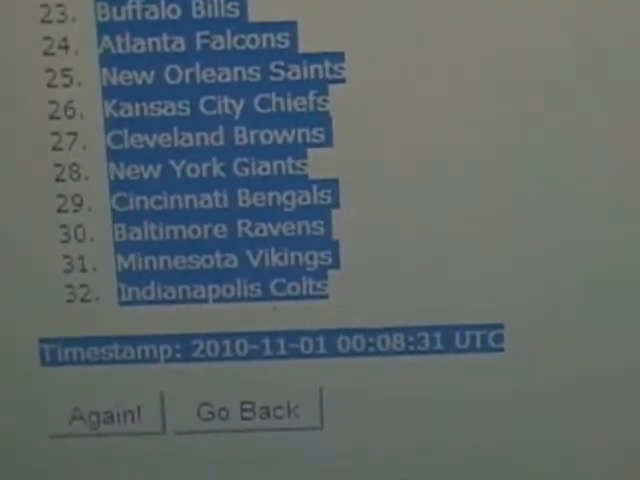
{"action": "scroll", "scroll_direction": "up", "scroll_amount": 3}
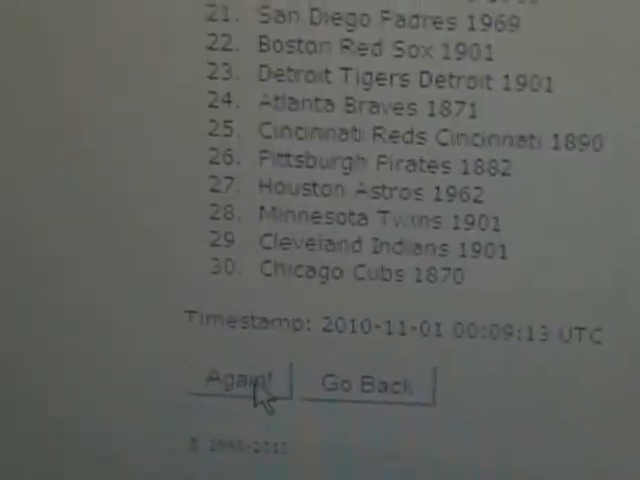
Step: Reshuffle the 30 MLB teams with Again and highlight the new list through the timestamp
{"action": "left_click", "coordinate": [240, 384]}
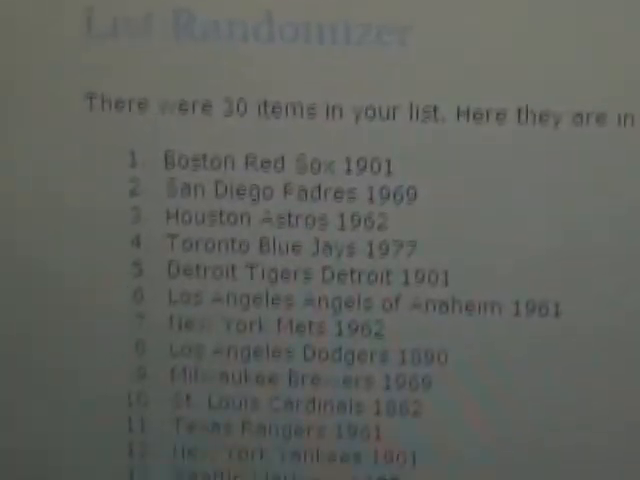
{"action": "scroll", "scroll_direction": "down", "scroll_amount": 3}
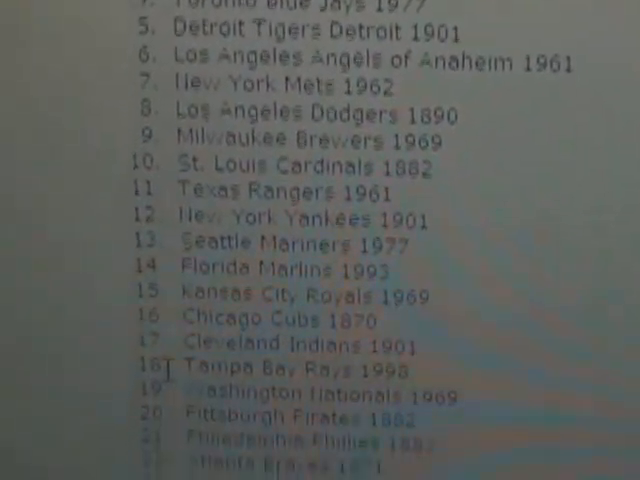
{"action": "scroll", "scroll_direction": "down", "scroll_amount": 3}
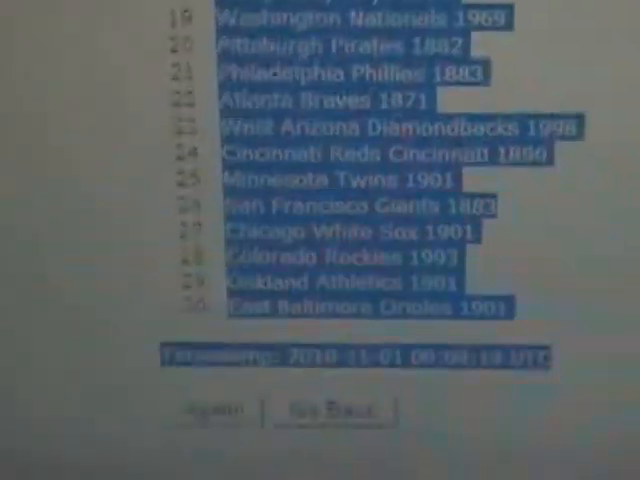
{"action": "scroll", "scroll_direction": "up", "scroll_amount": 3}
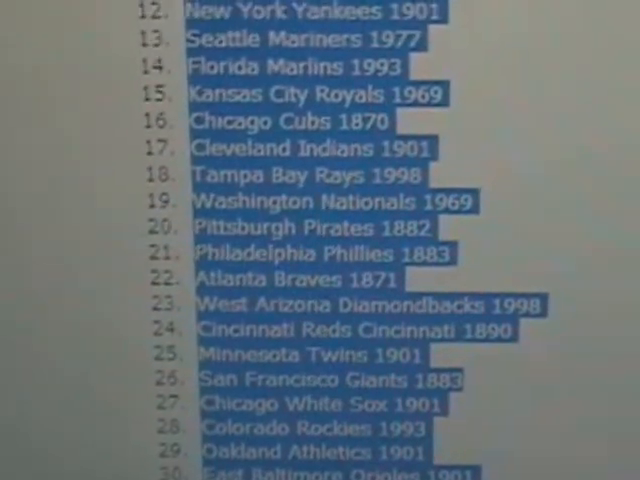